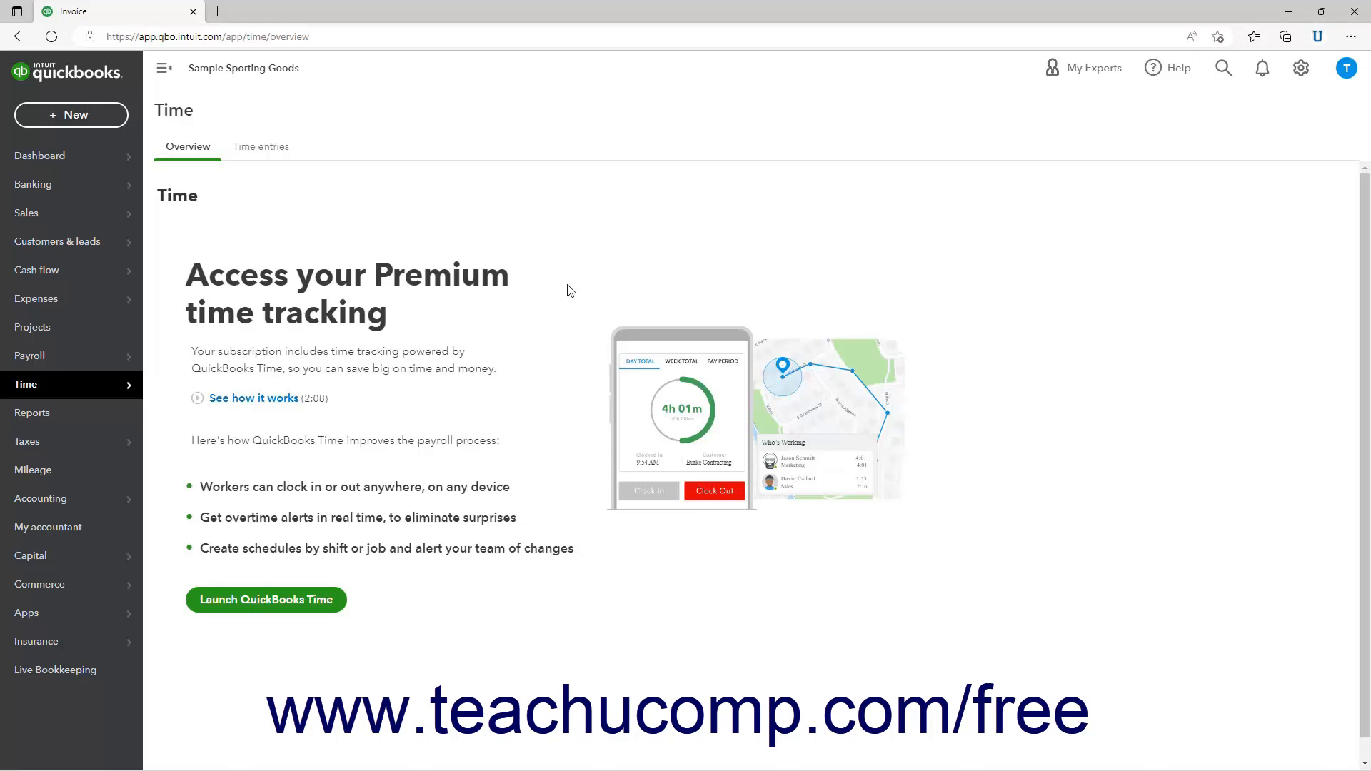
mouse_move(70, 156)
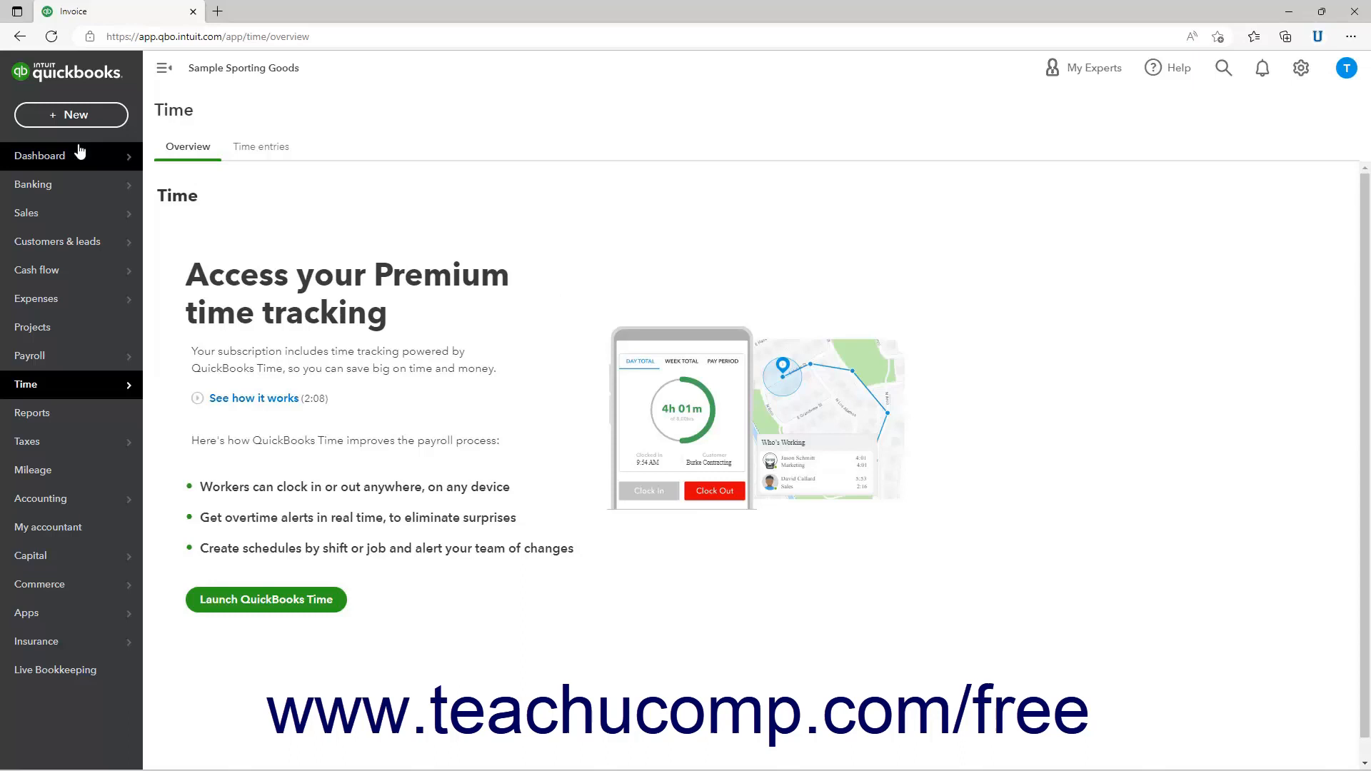
Start a new customer invoice from the + New menu
click(71, 114)
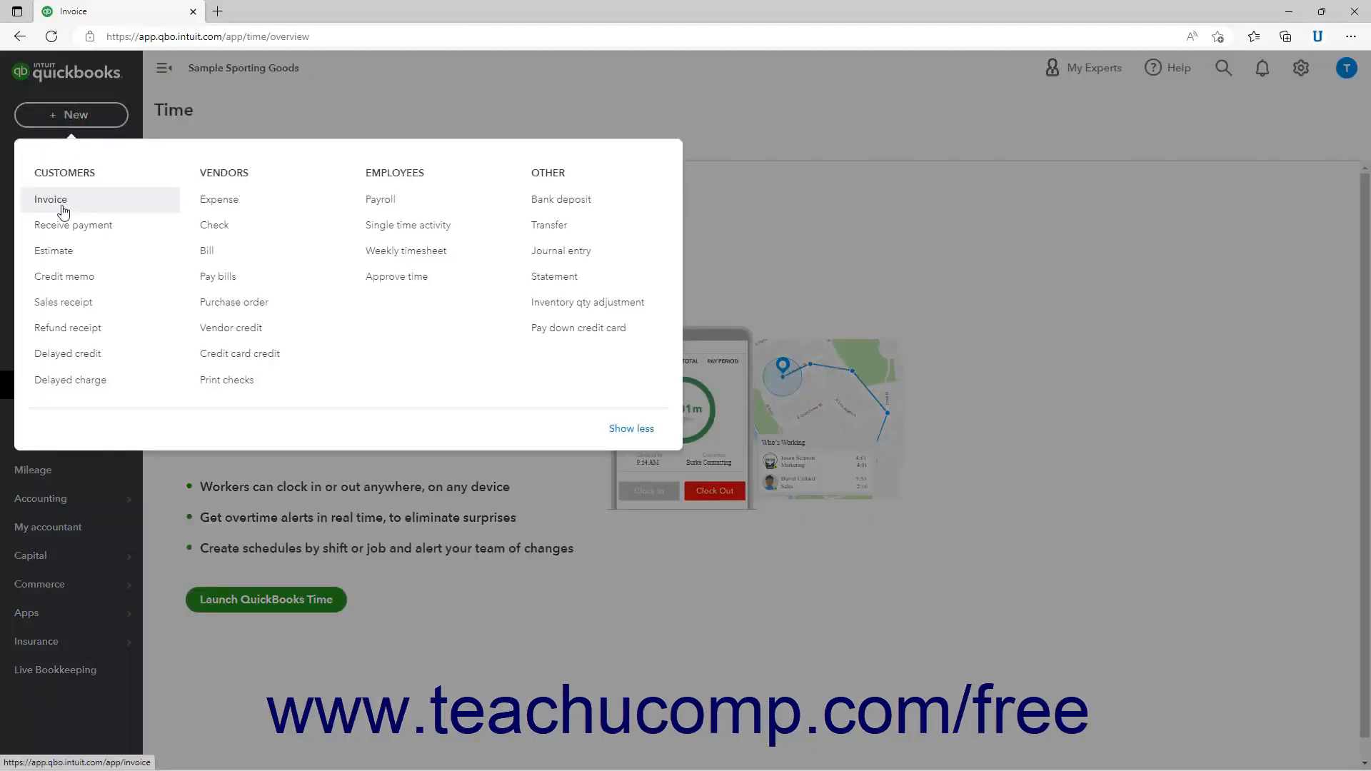
click(51, 200)
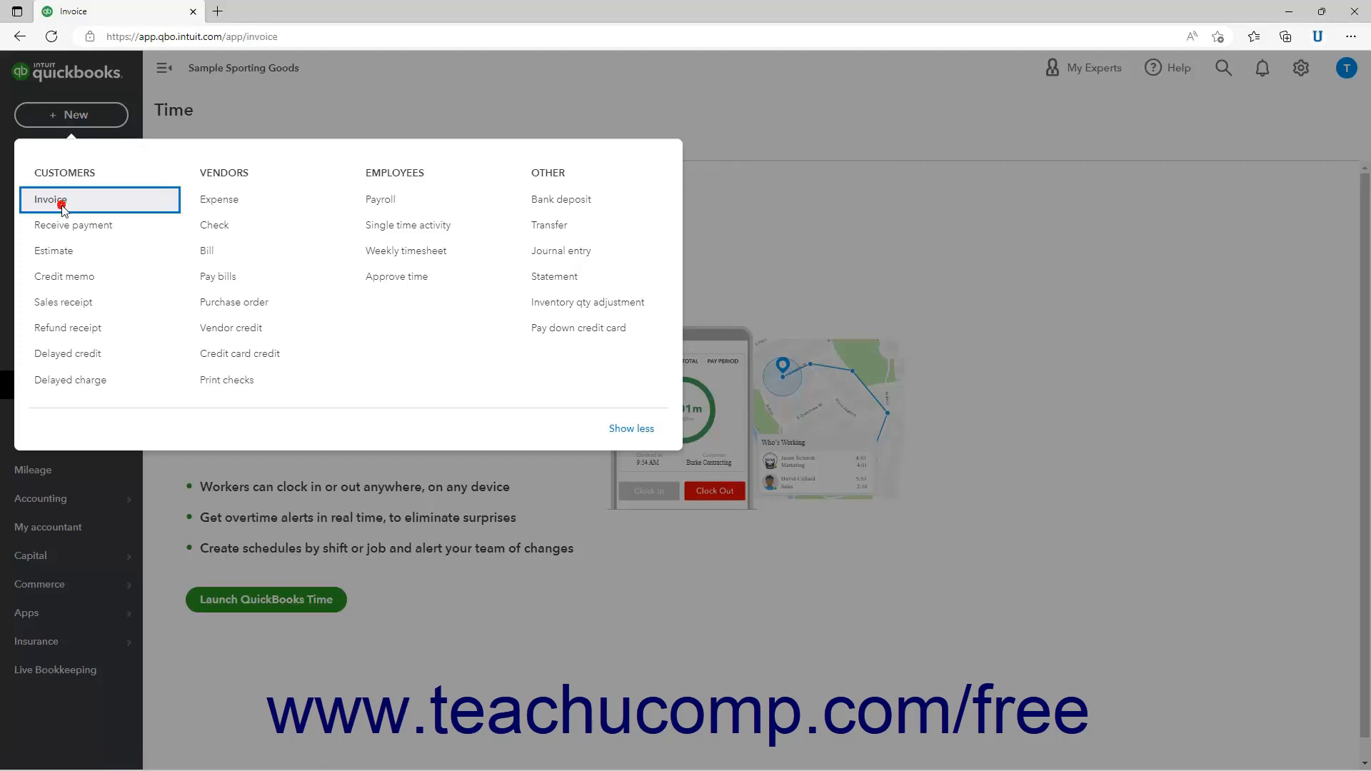
Make invoice #1012 out to Lansing Youth Soccer League, filling its addresses and offering $130.00 unbilled time
click(50, 200)
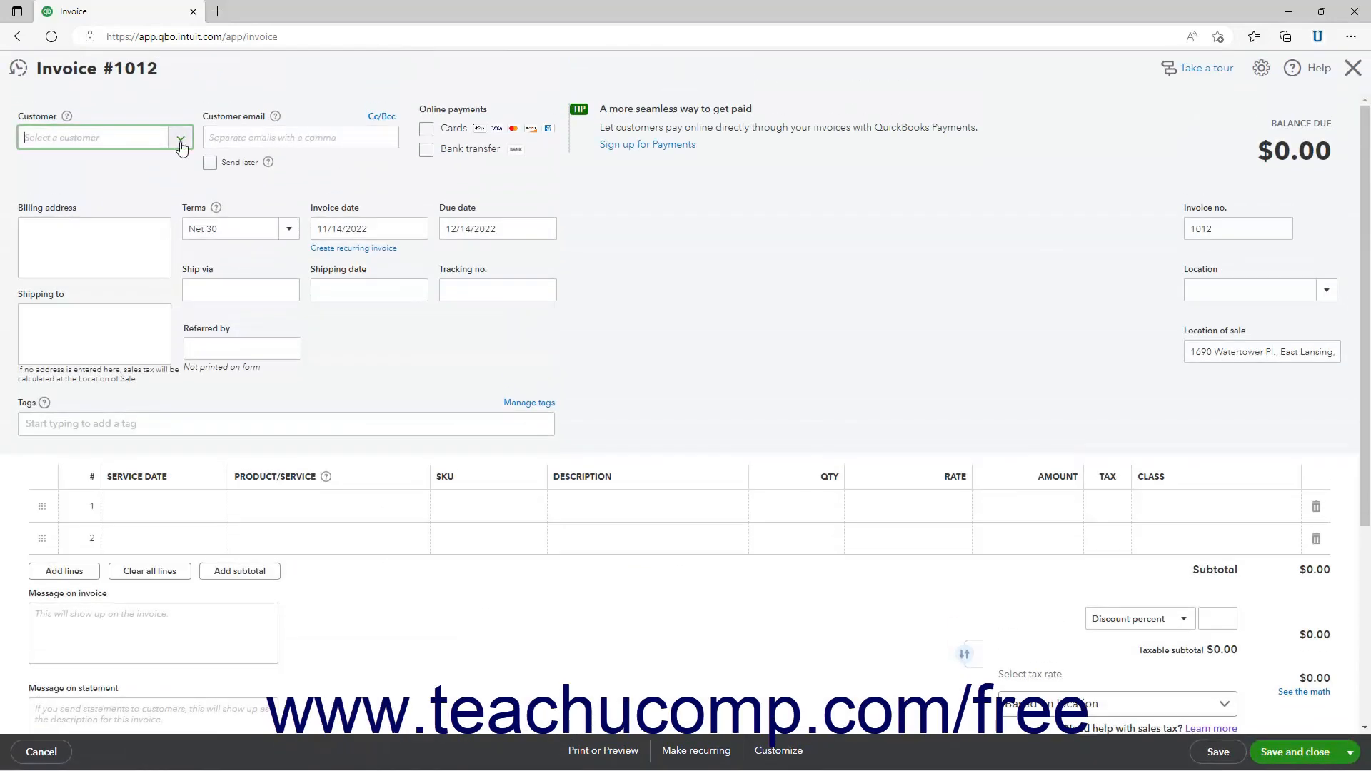
click(180, 137)
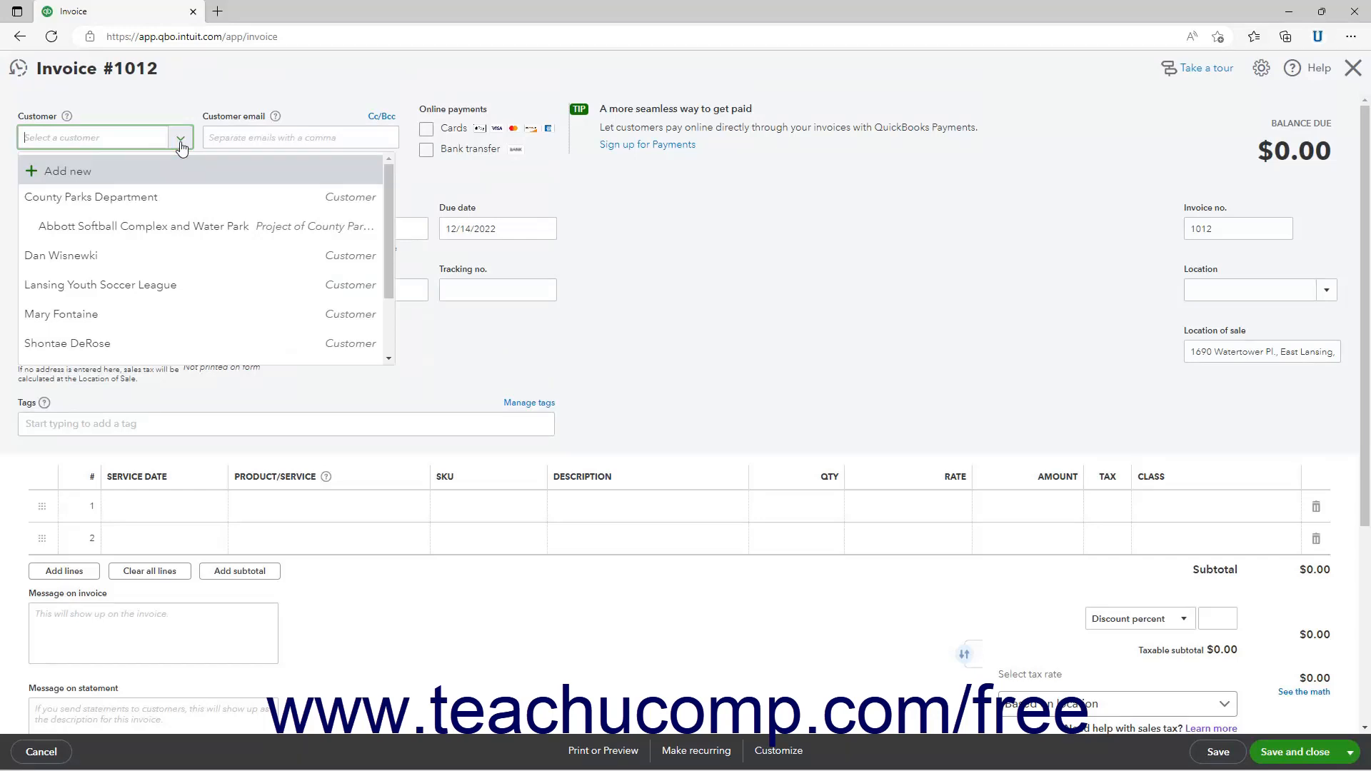
mouse_move(165, 256)
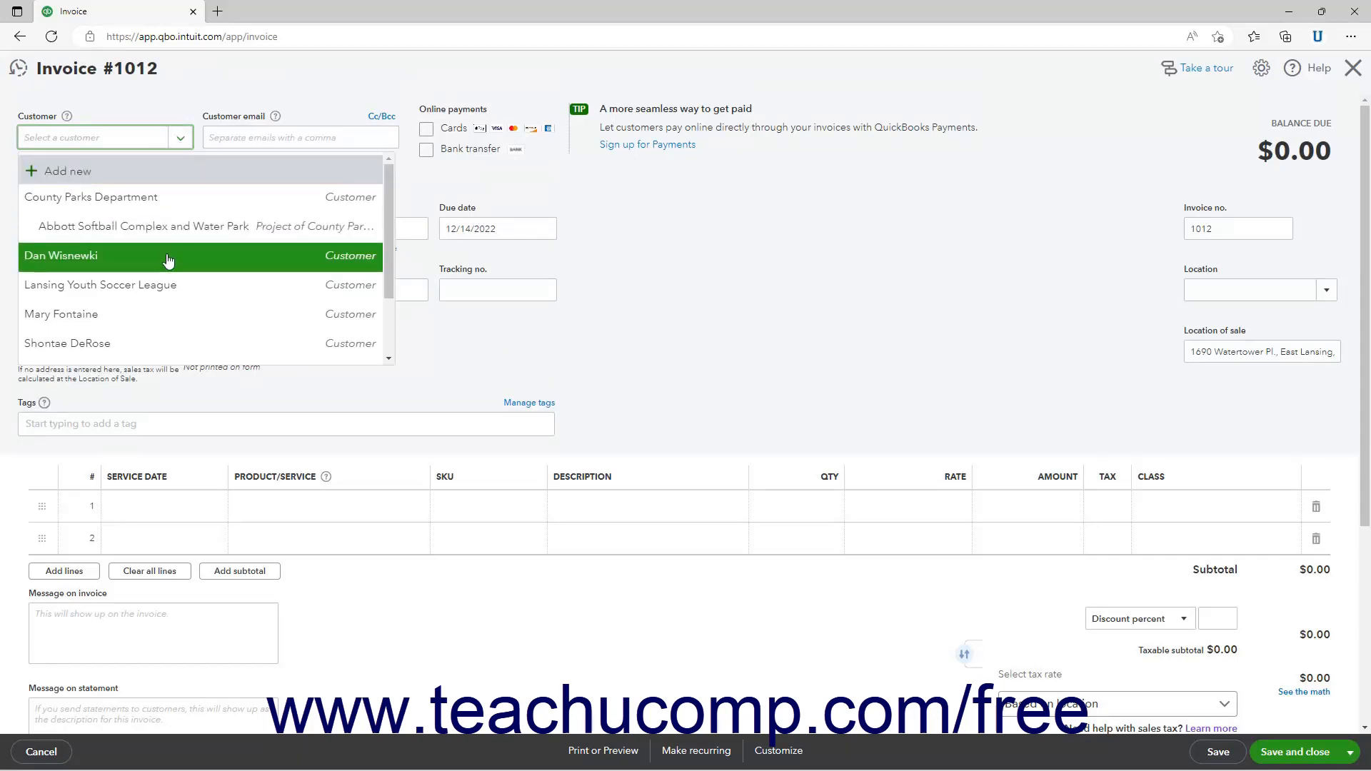
click(100, 284)
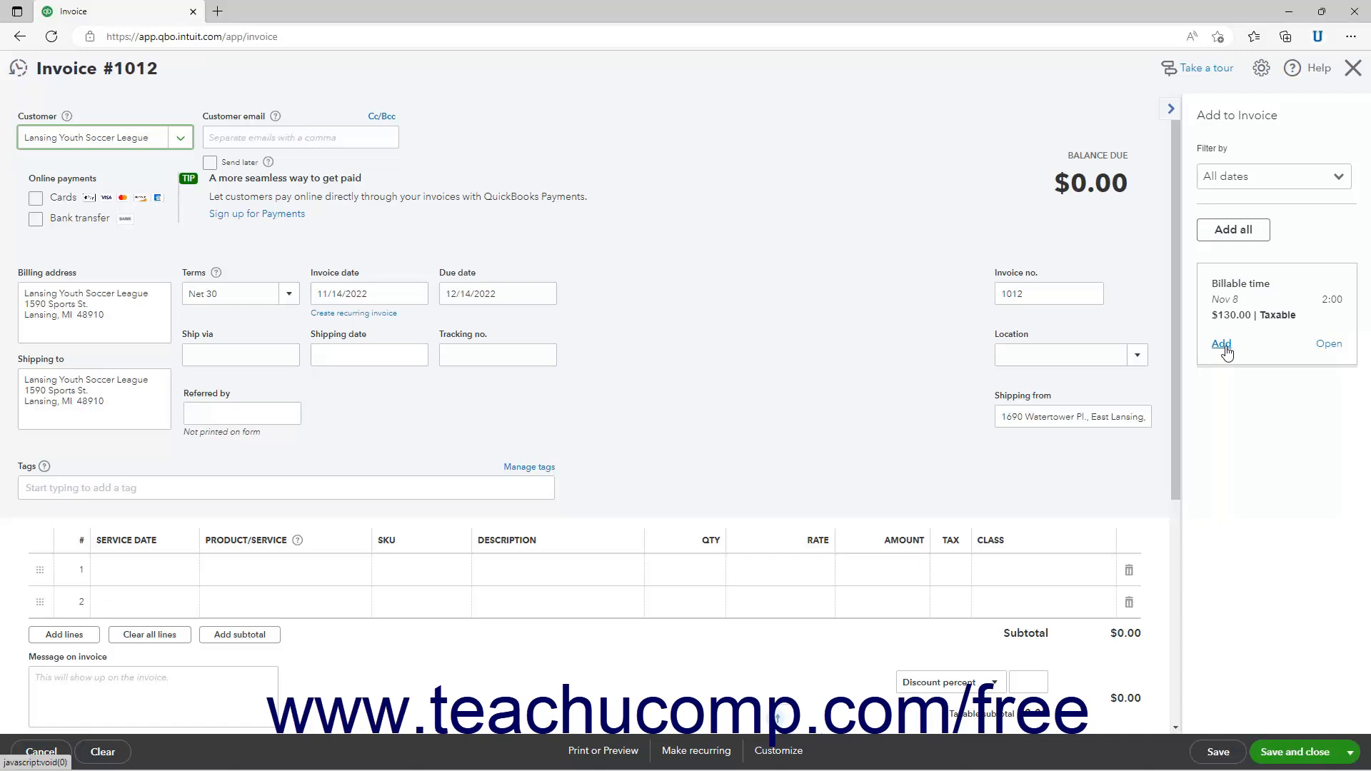
mouse_move(1232, 229)
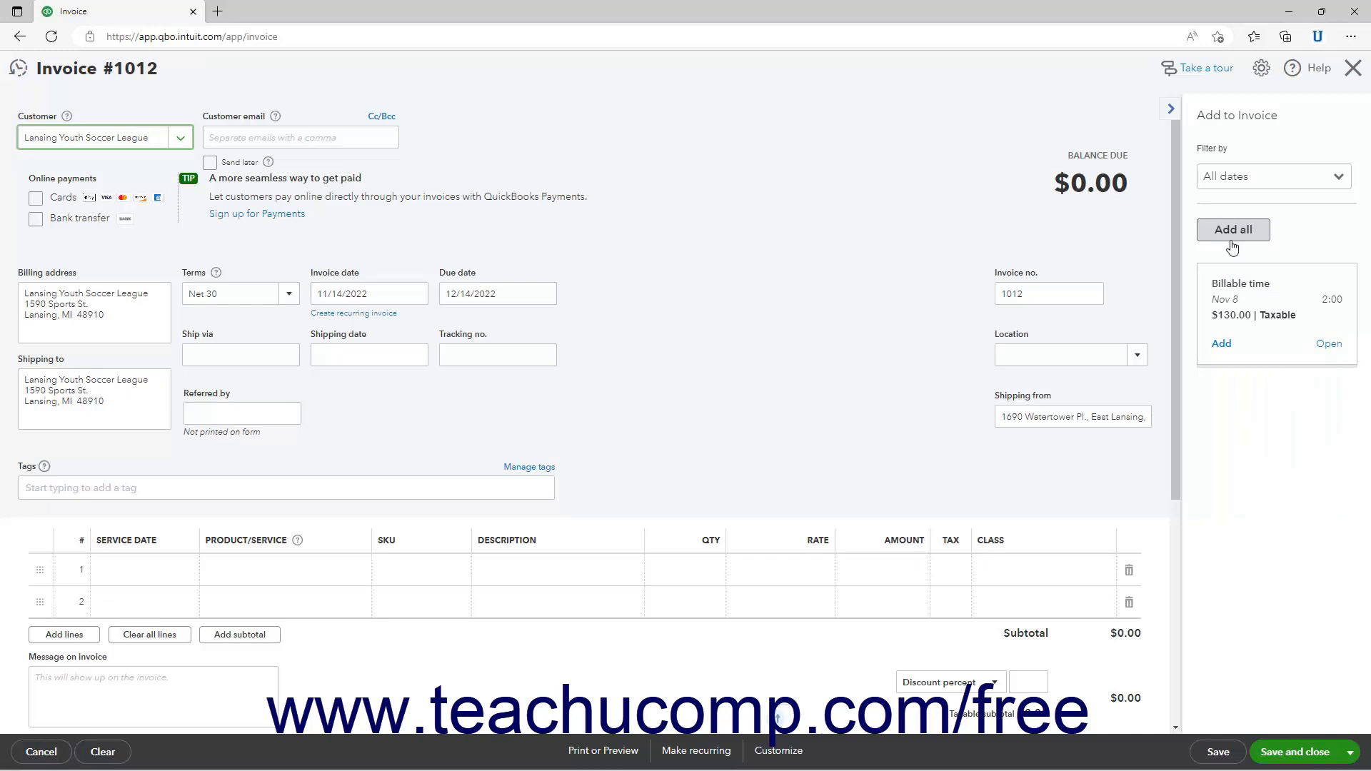
mouse_move(1221, 342)
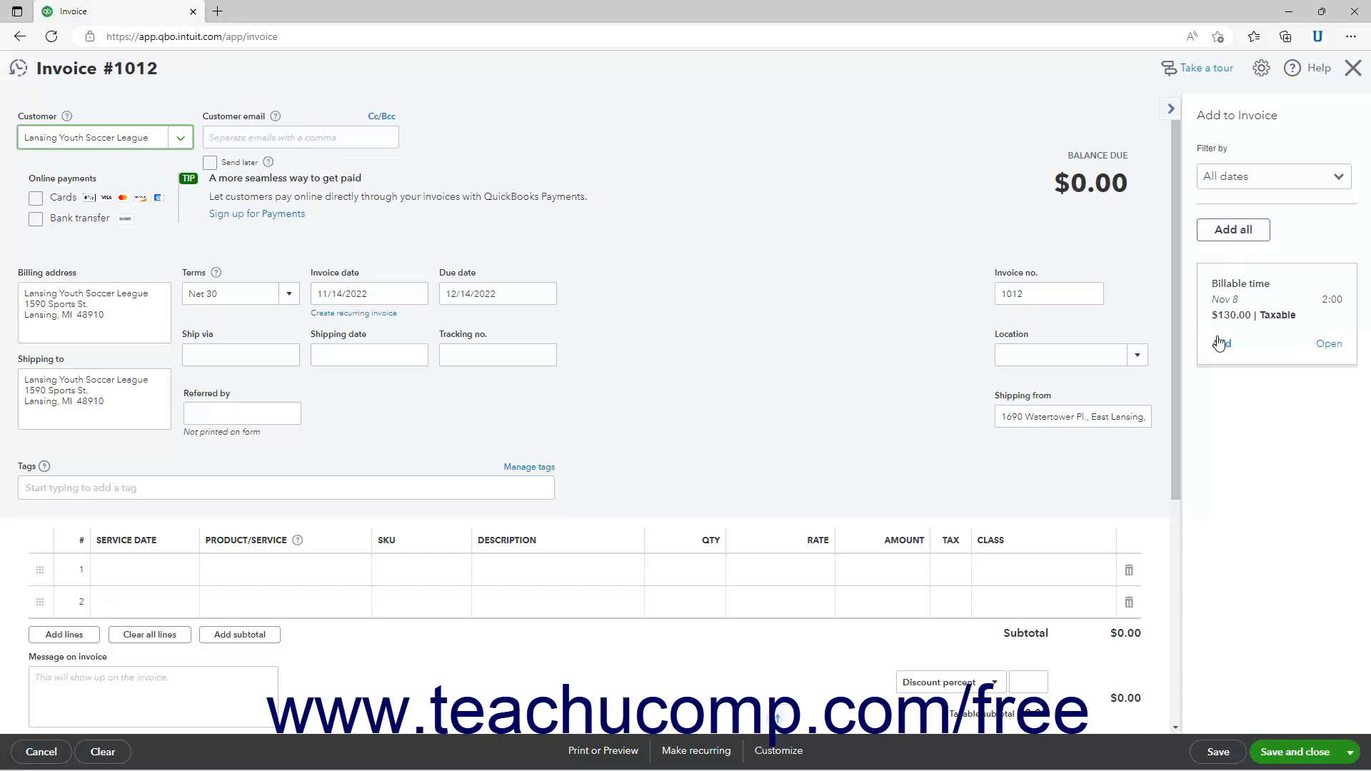
Add the Nov 8 billable time as a Sports Personal Training - Soccer line, 2 at 65, balance due $130.00
click(1221, 343)
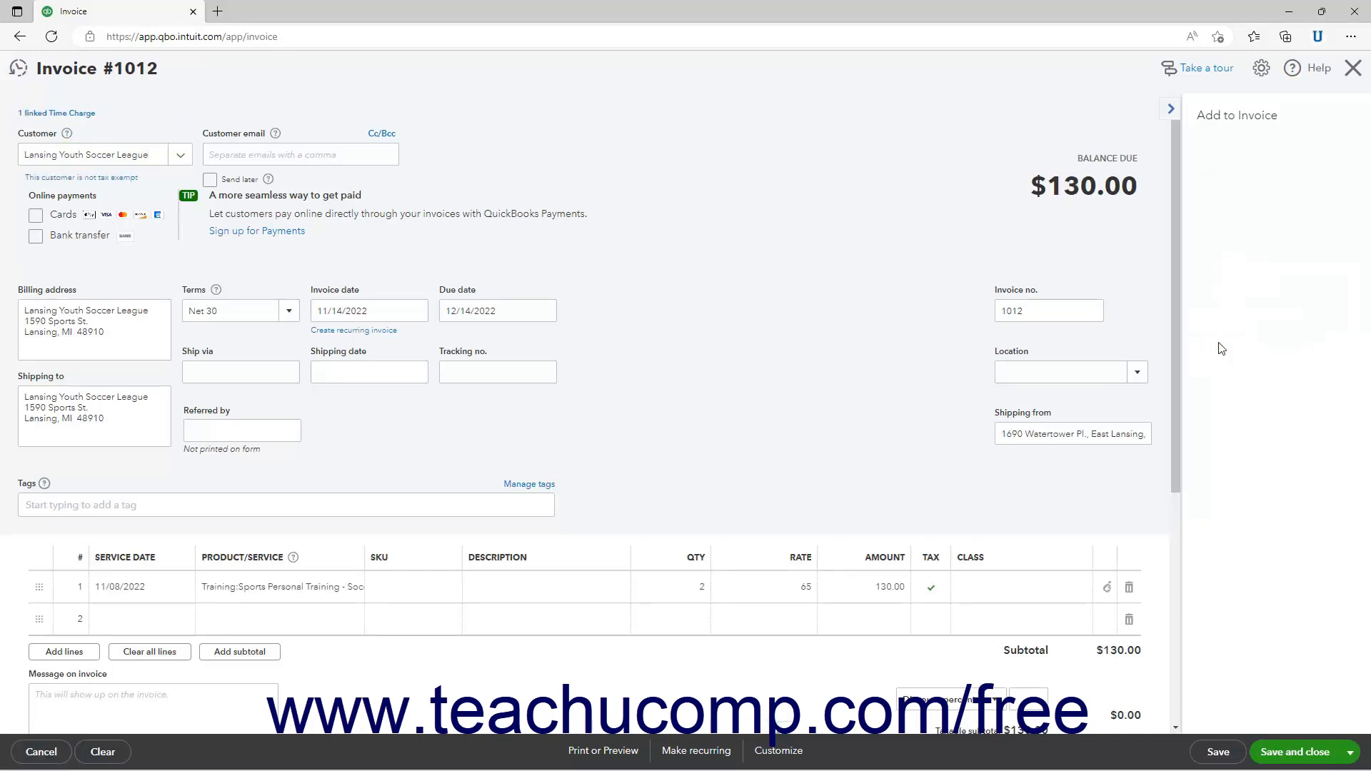
click(1170, 109)
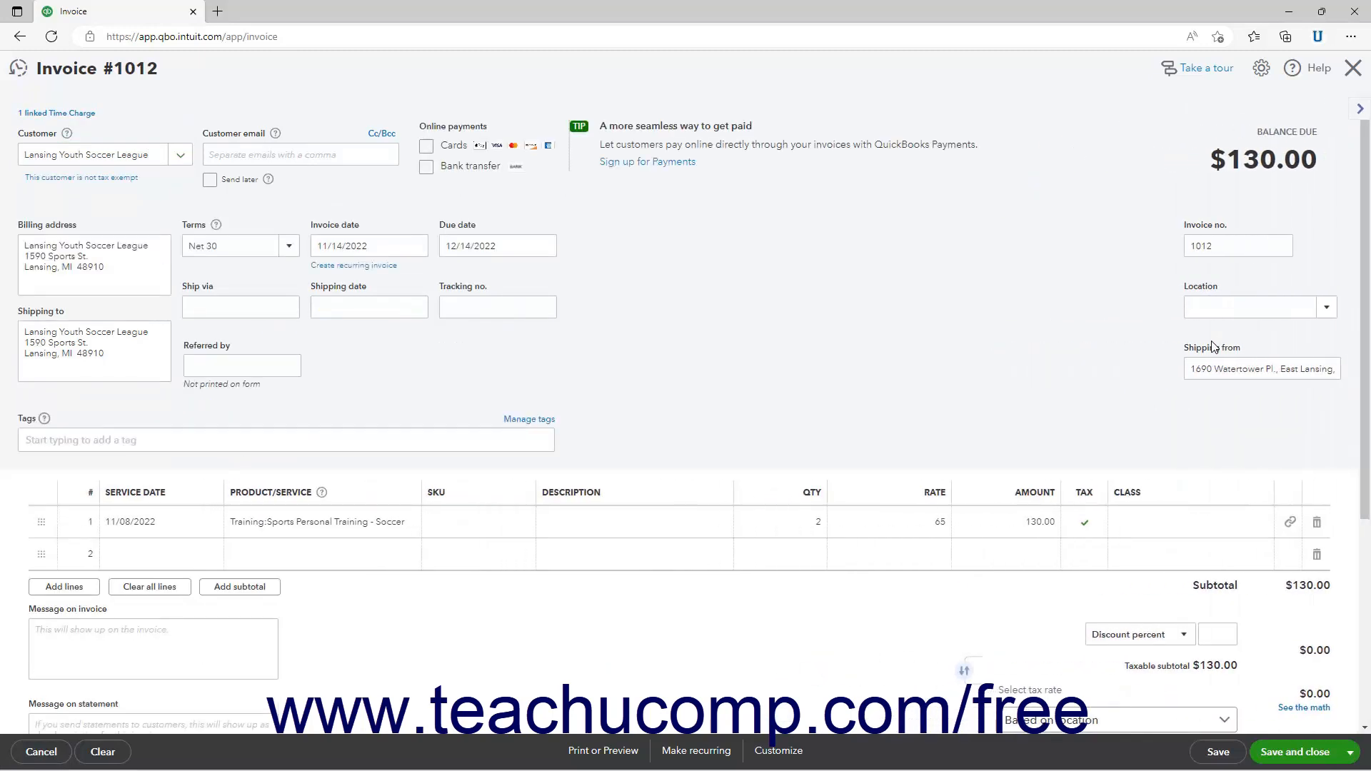
mouse_move(804, 338)
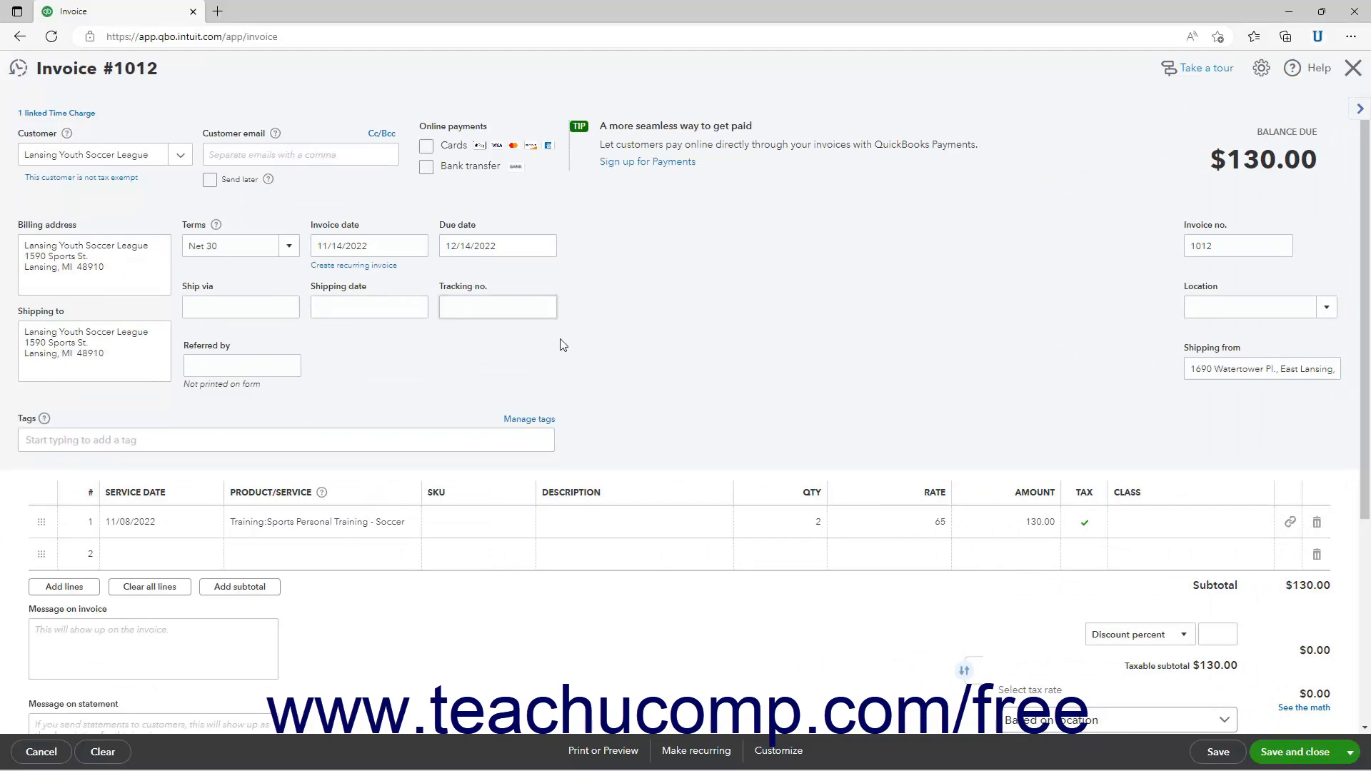
mouse_move(1074, 456)
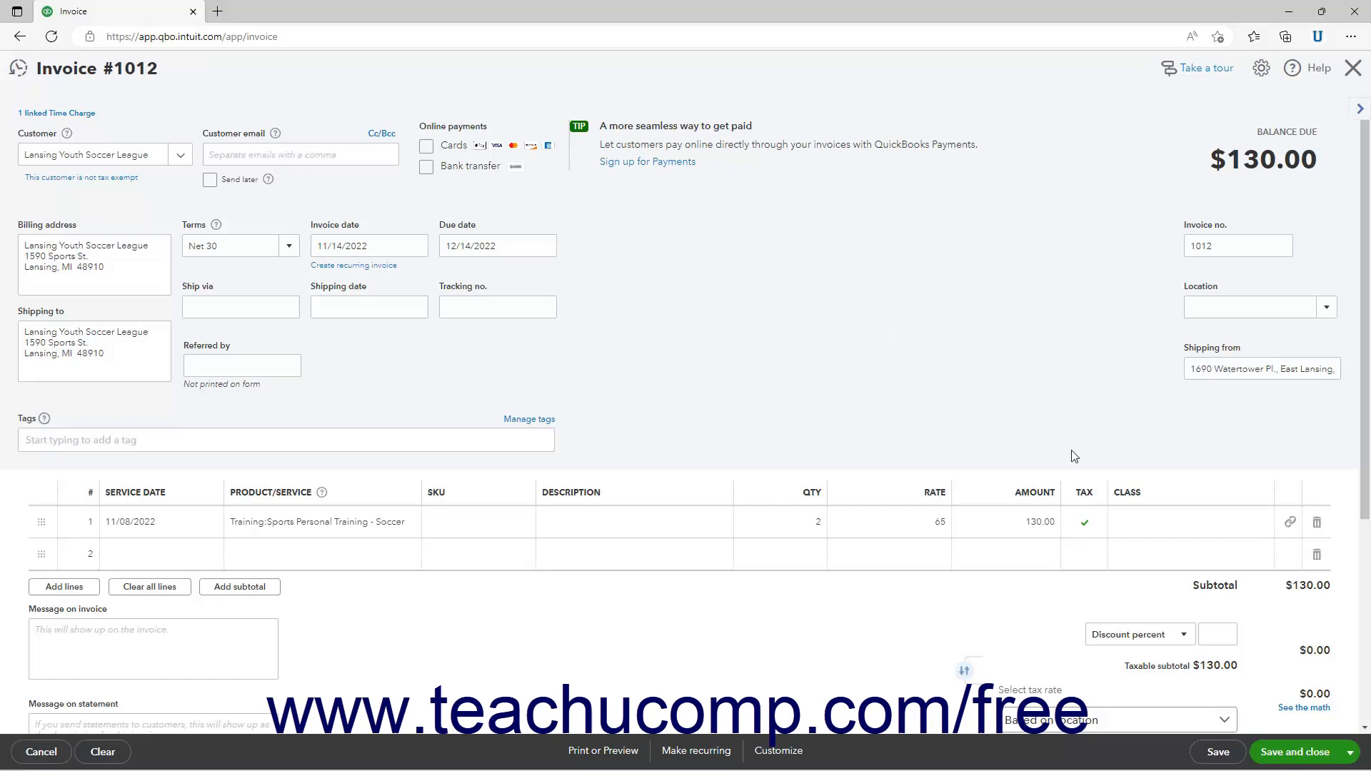